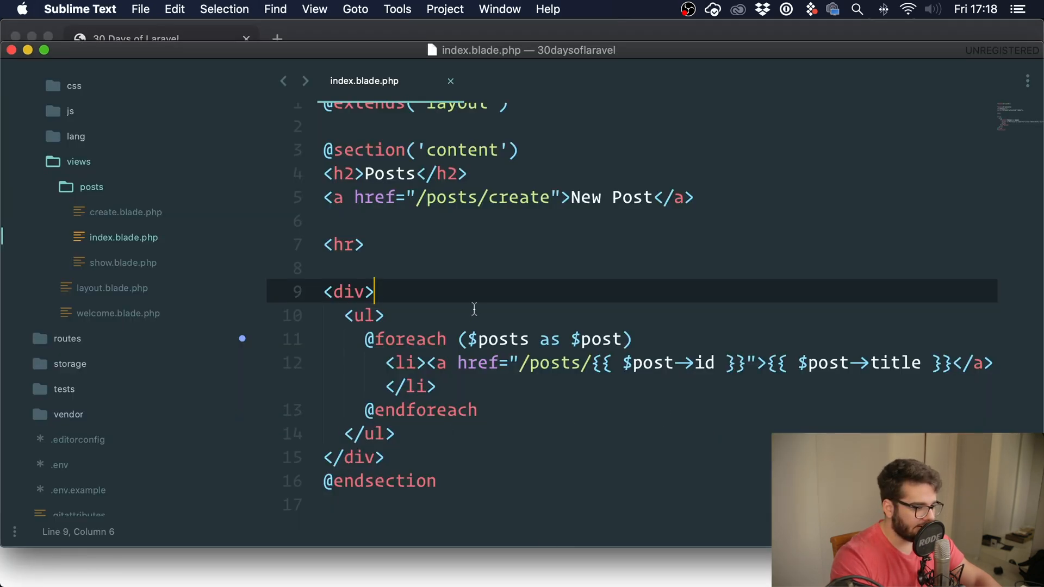
# - Start a new line inside the foreach loop of the posts index view
pyautogui.click(633, 339)
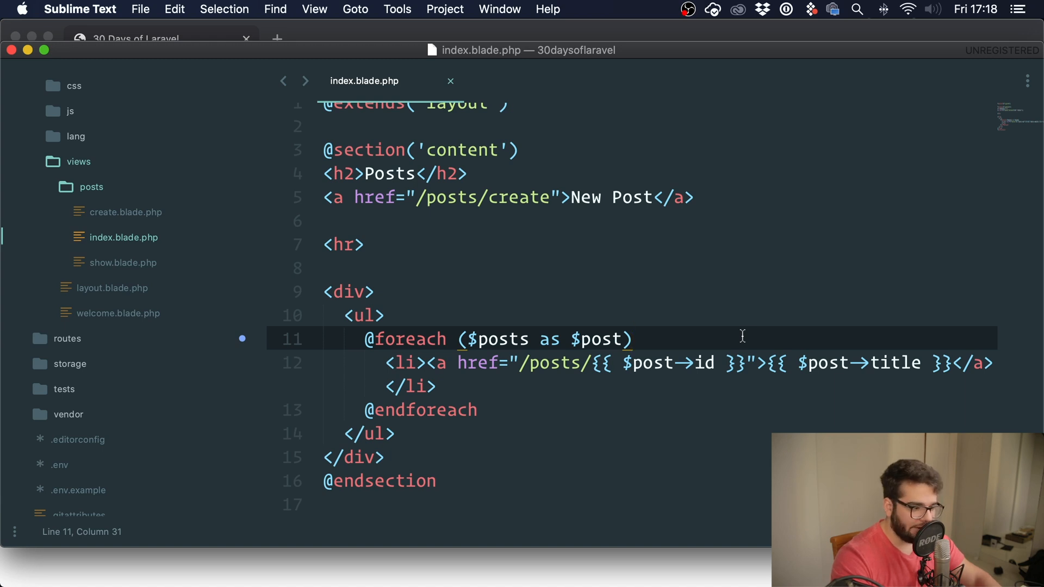
pyautogui.press('Return')
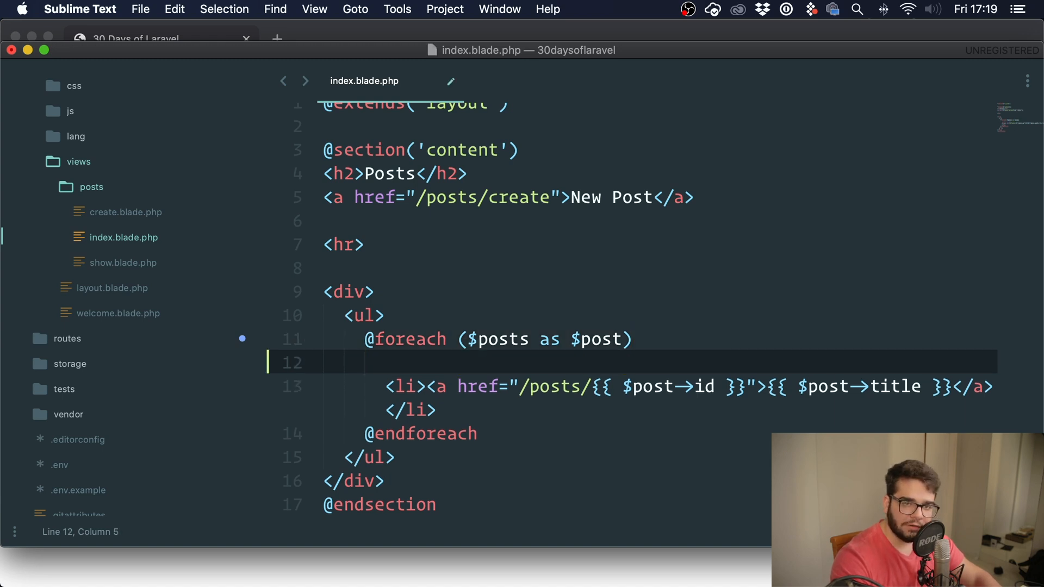
pyautogui.write('"  "')
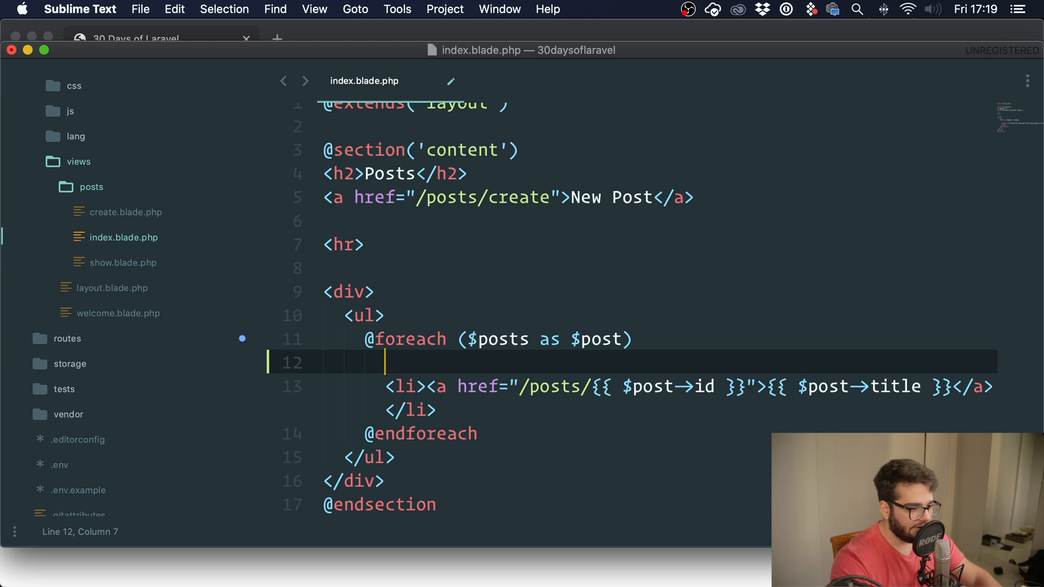
pyautogui.press('backspace')
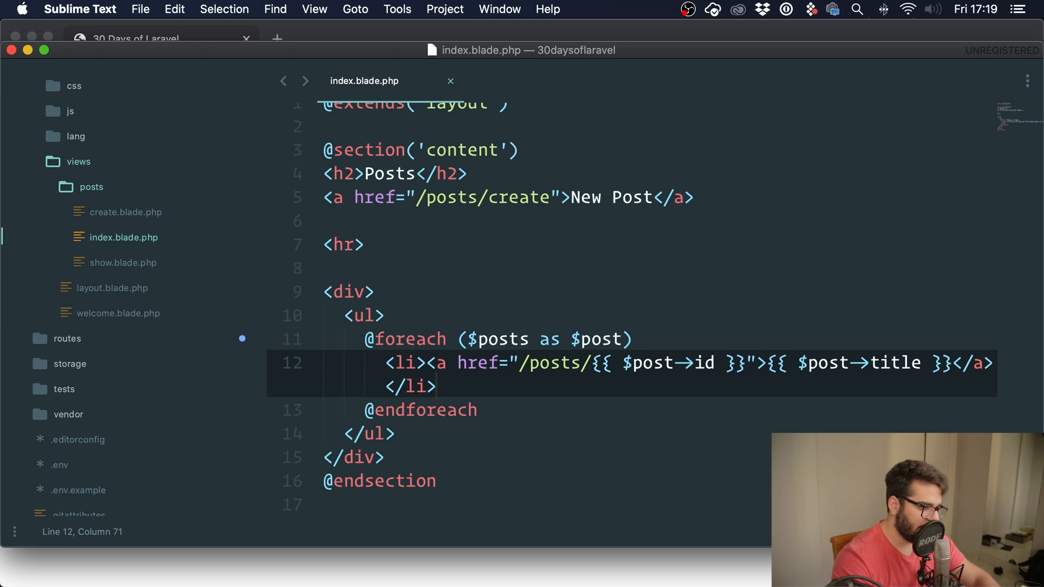
pyautogui.moveTo(743, 338)
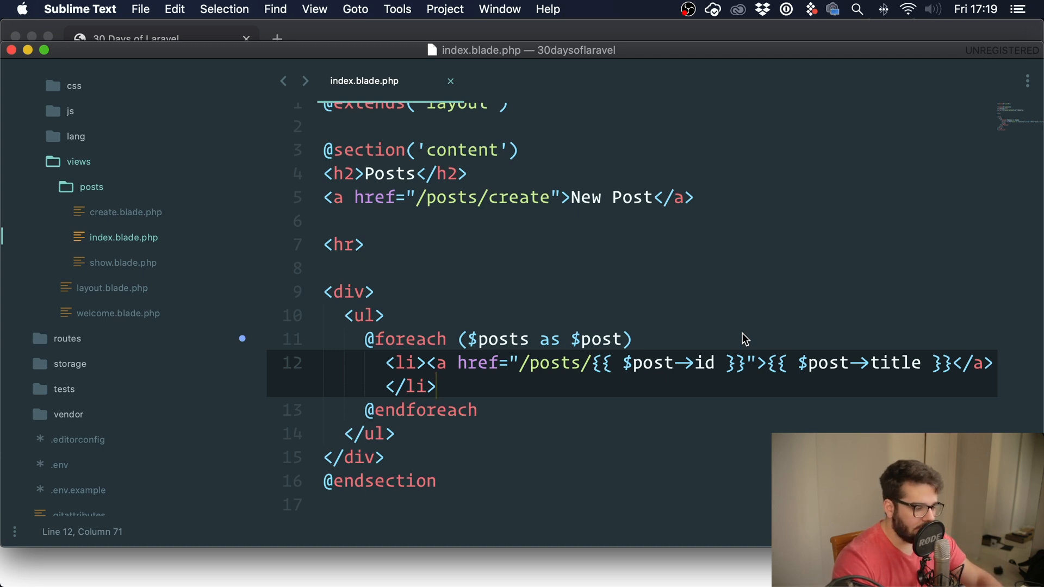
pyautogui.write('@incl')
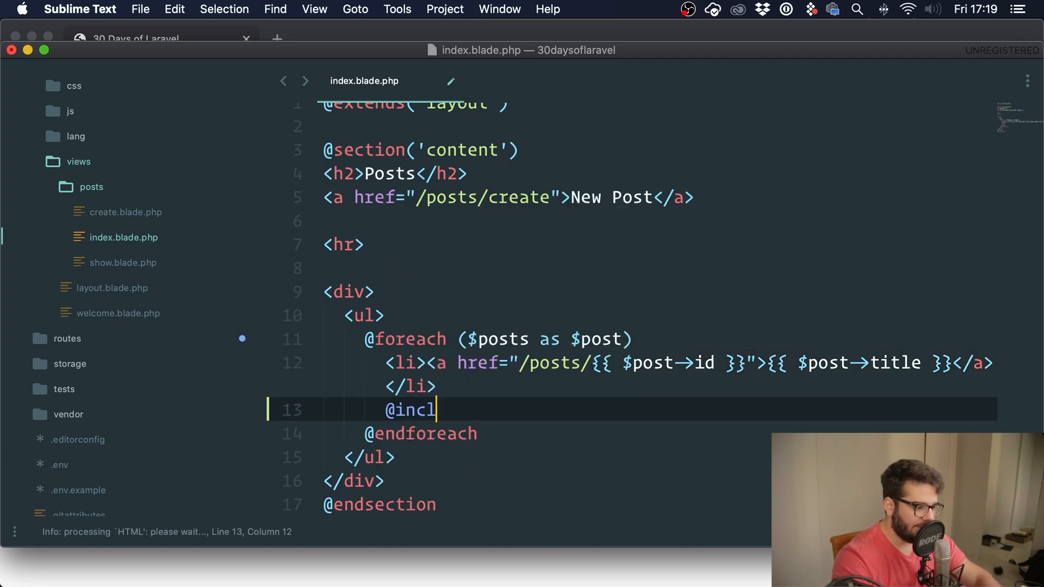
pyautogui.write('ude()')
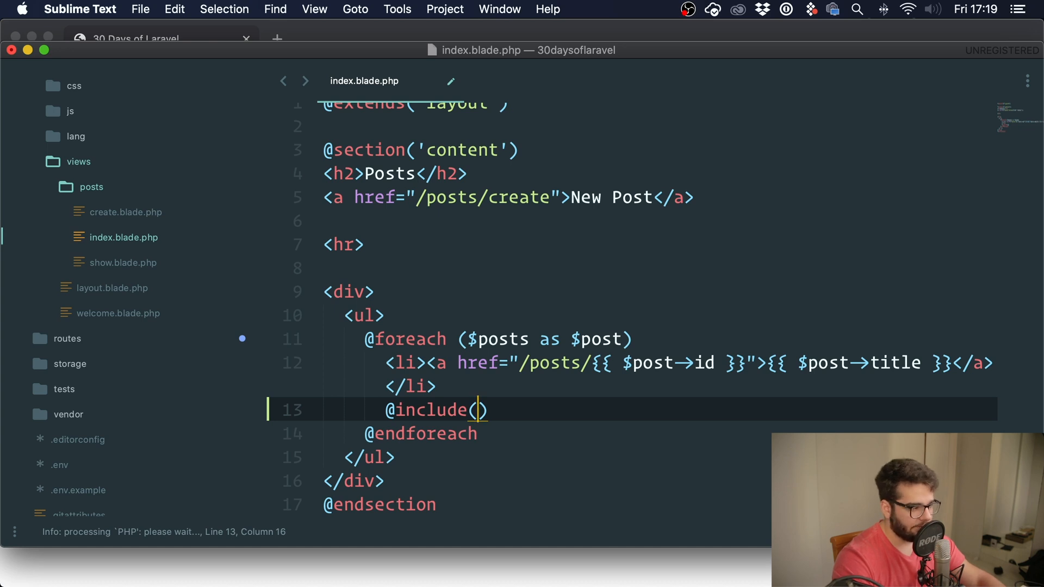
pyautogui.write("''")
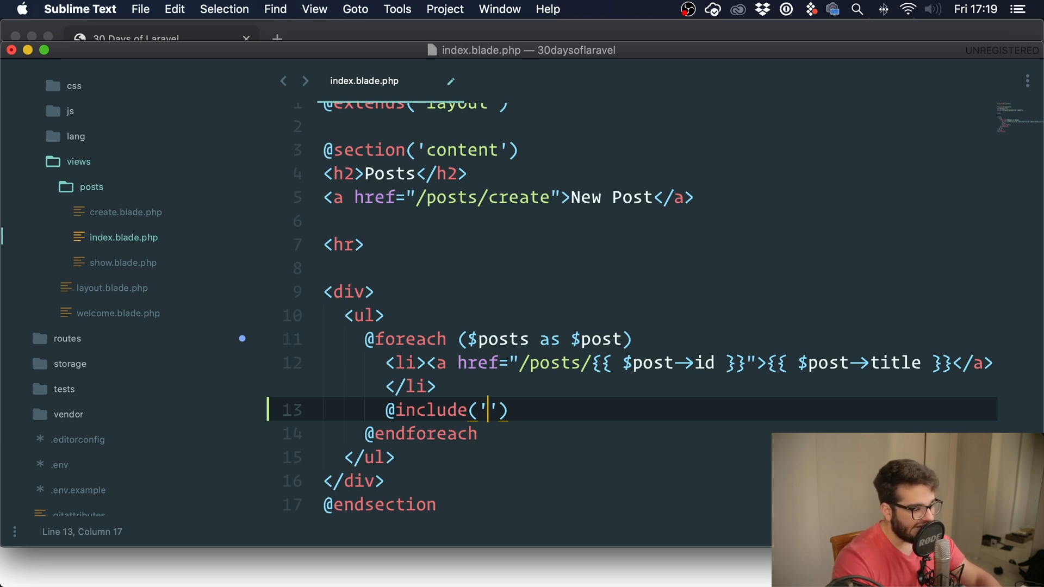
pyautogui.write('posts.')
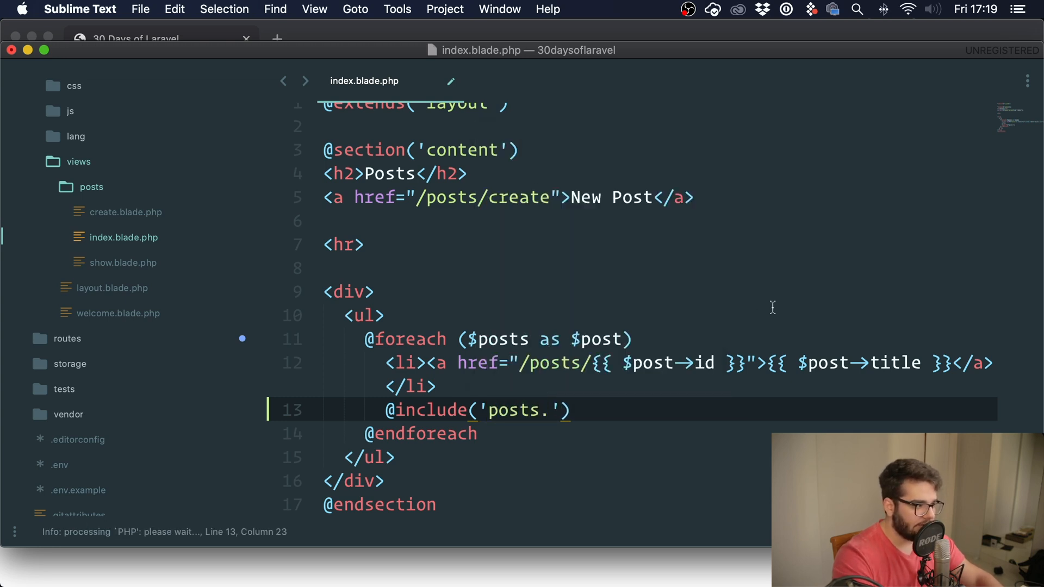
pyautogui.write('parti')
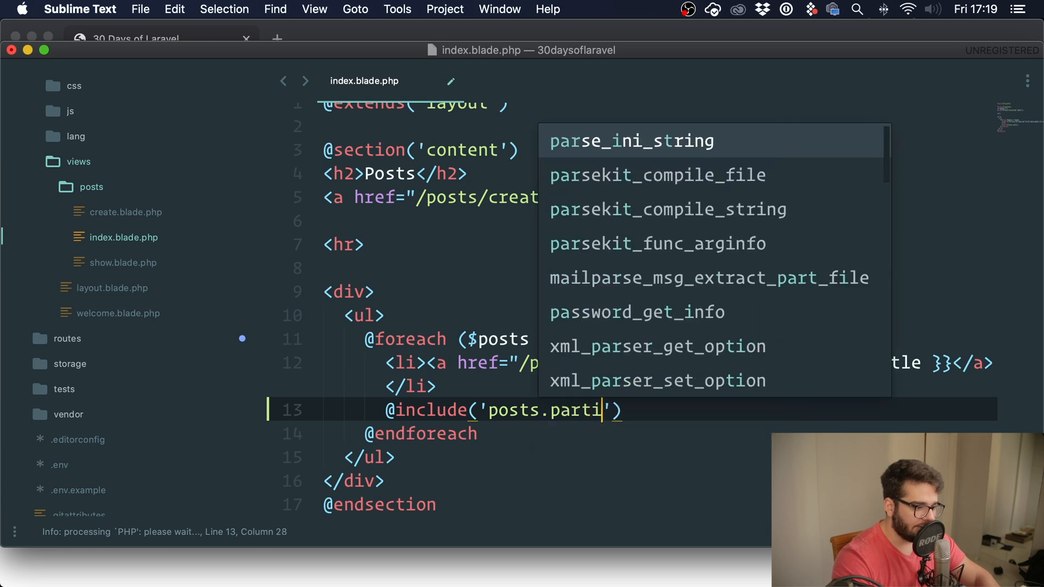
pyautogui.write('als.')
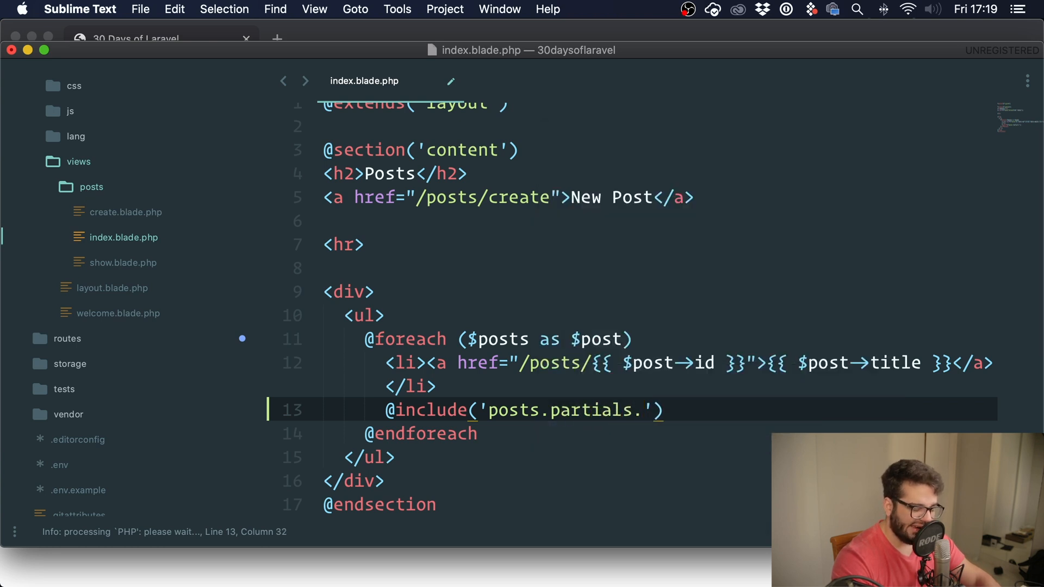
pyautogui.write('post_item')
pyautogui.write(':')
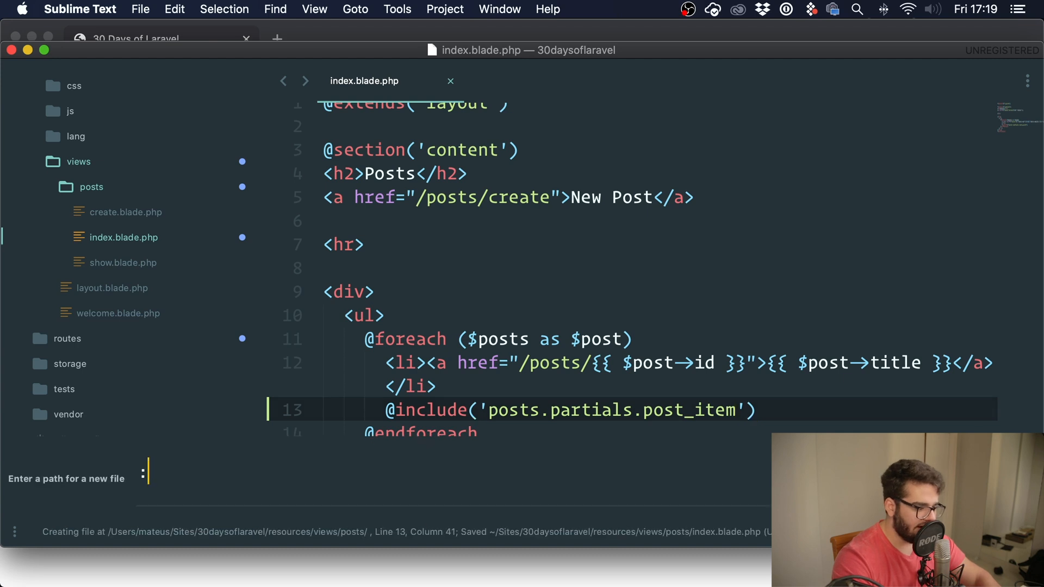
# - Create partials/post_item.blade.php holding the post title link, leaving only the include in the index loop
pyautogui.write('r')
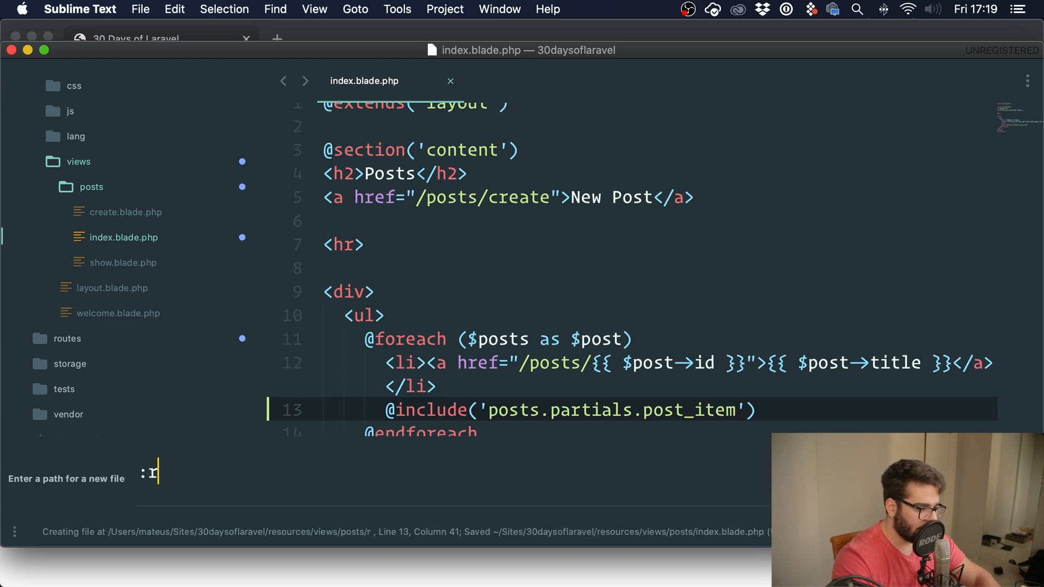
pyautogui.write('partials/post_item')
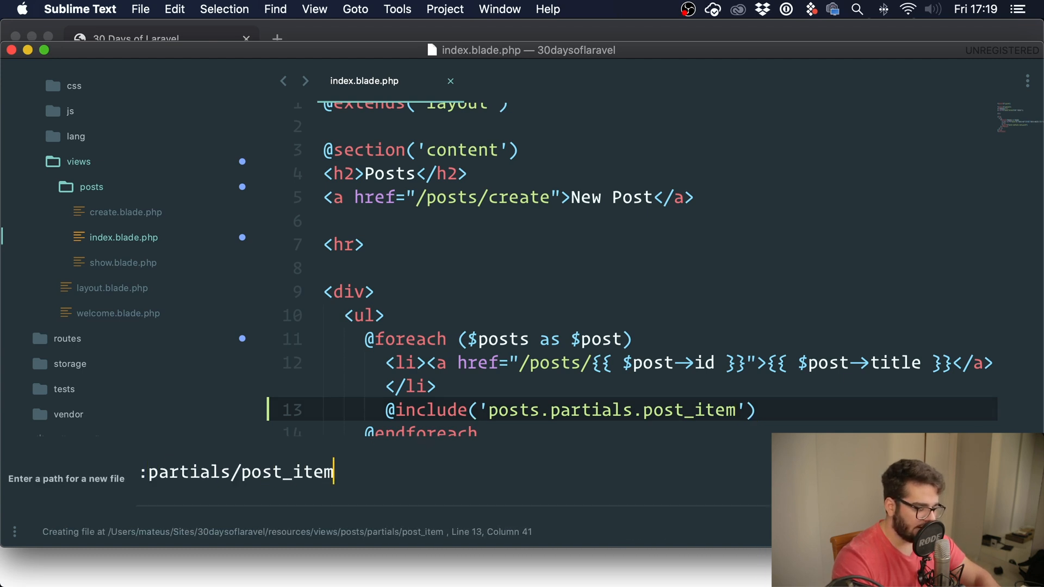
pyautogui.press('Enter')
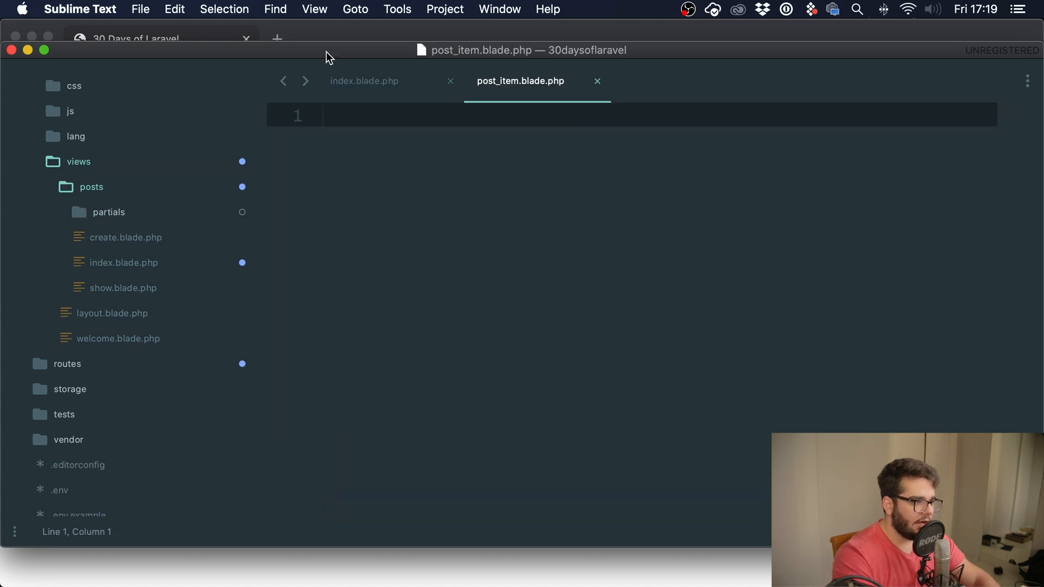
pyautogui.click(363, 81)
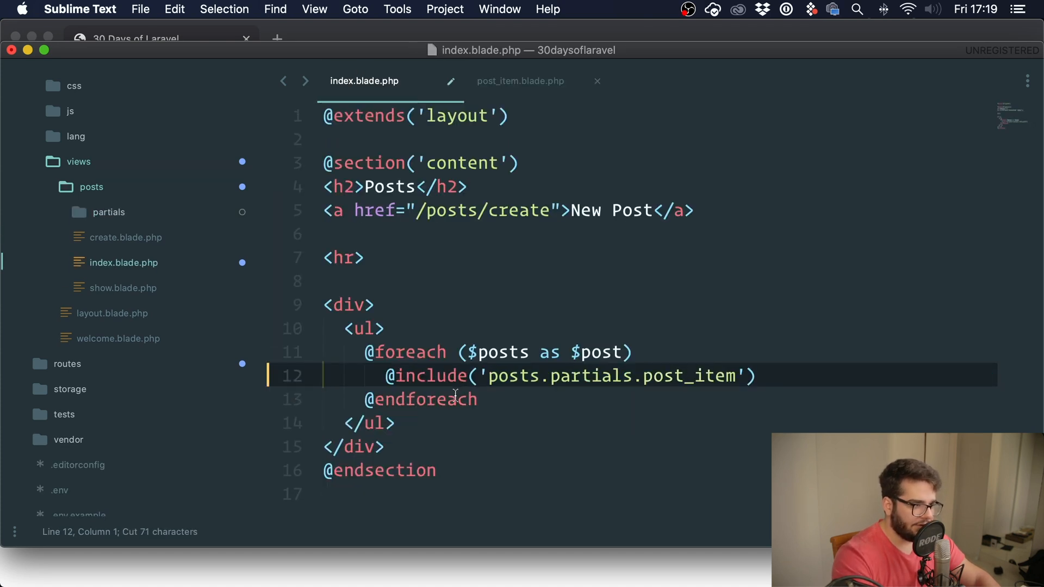
pyautogui.click(520, 80)
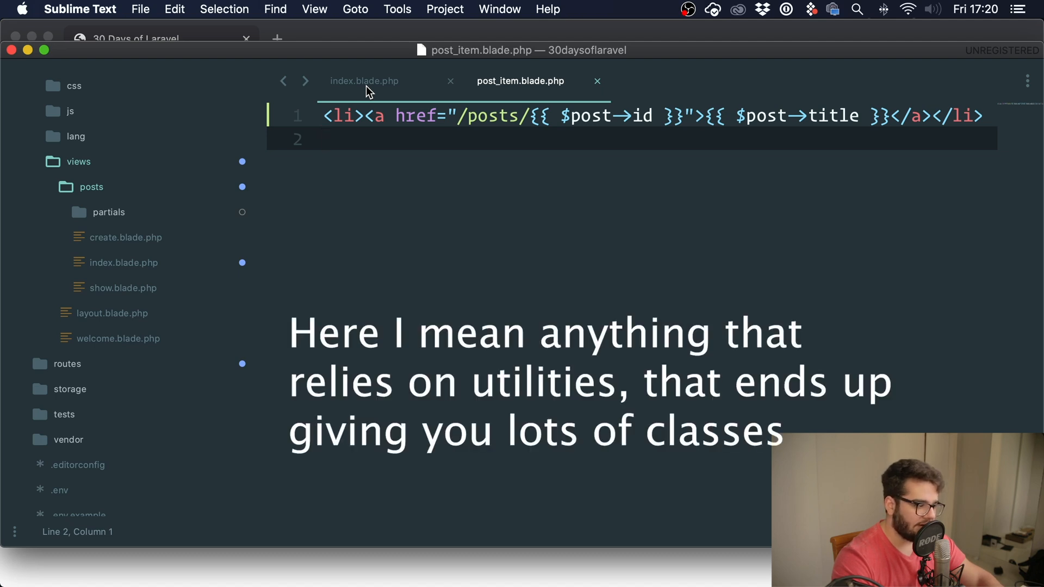
pyautogui.click(364, 80)
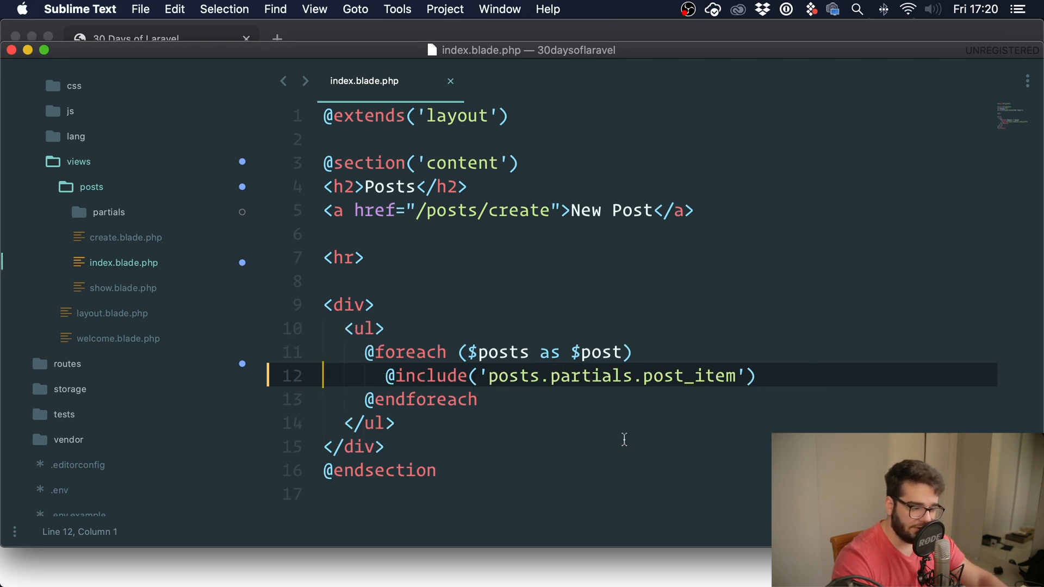
# - Comment out the post_item include line with Blade {{-- --}} tags and save
pyautogui.click(751, 375)
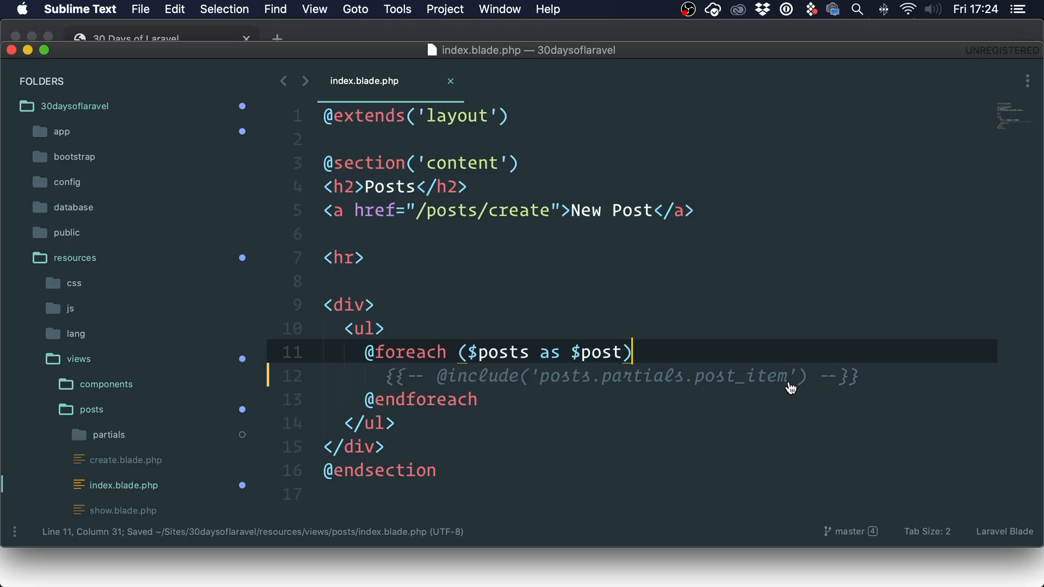
# - Create an empty post-item file in the views components folder via New File
pyautogui.press('enter')
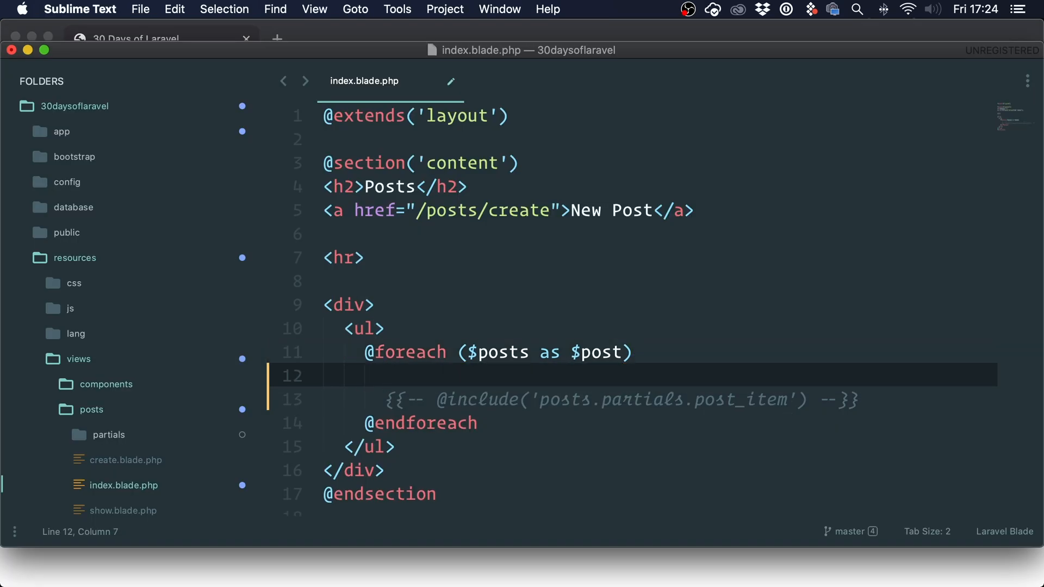
pyautogui.scroll(-3)
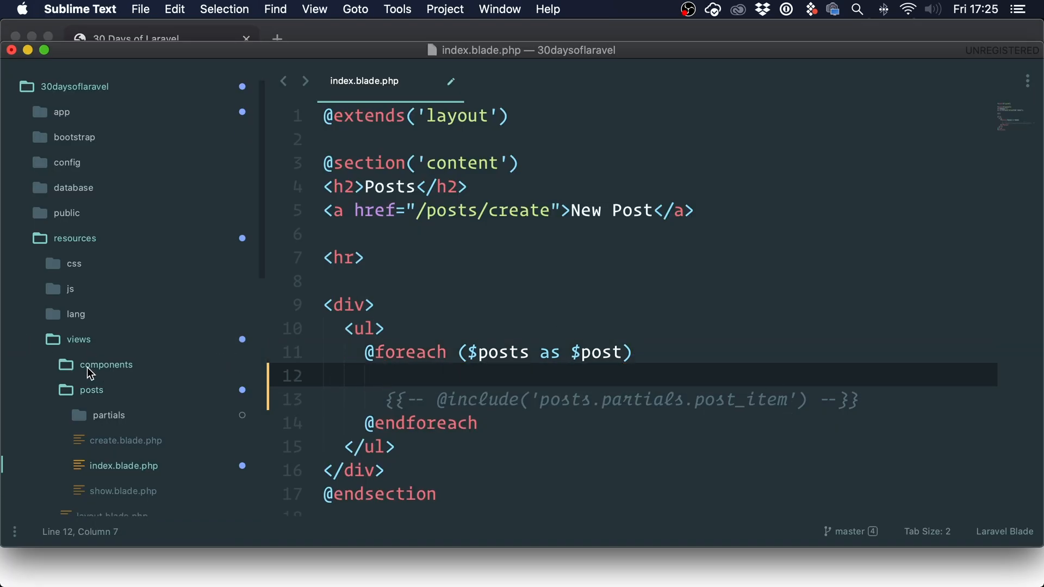
pyautogui.rightClick(107, 365)
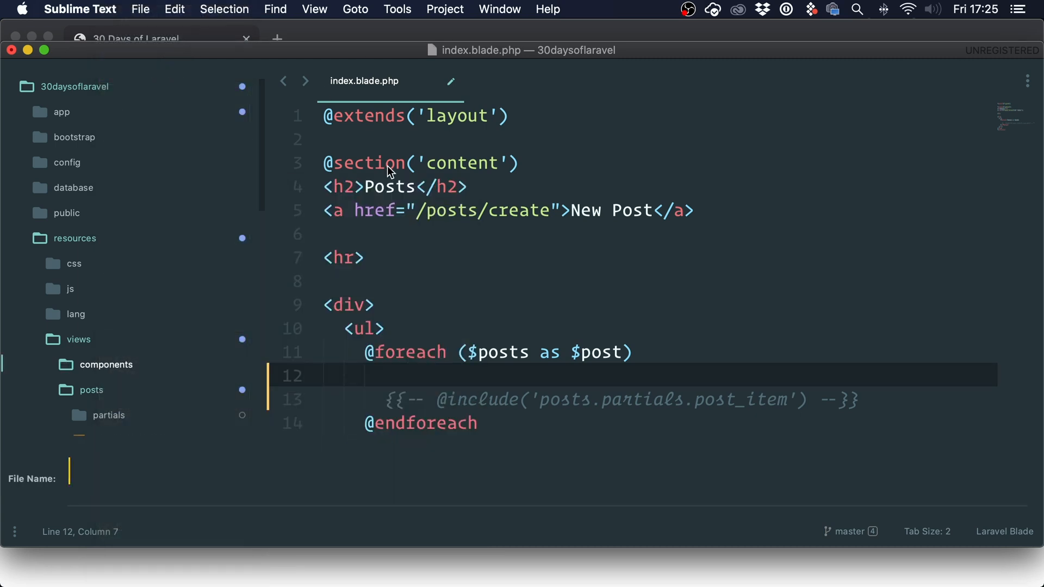
pyautogui.write('post-item')
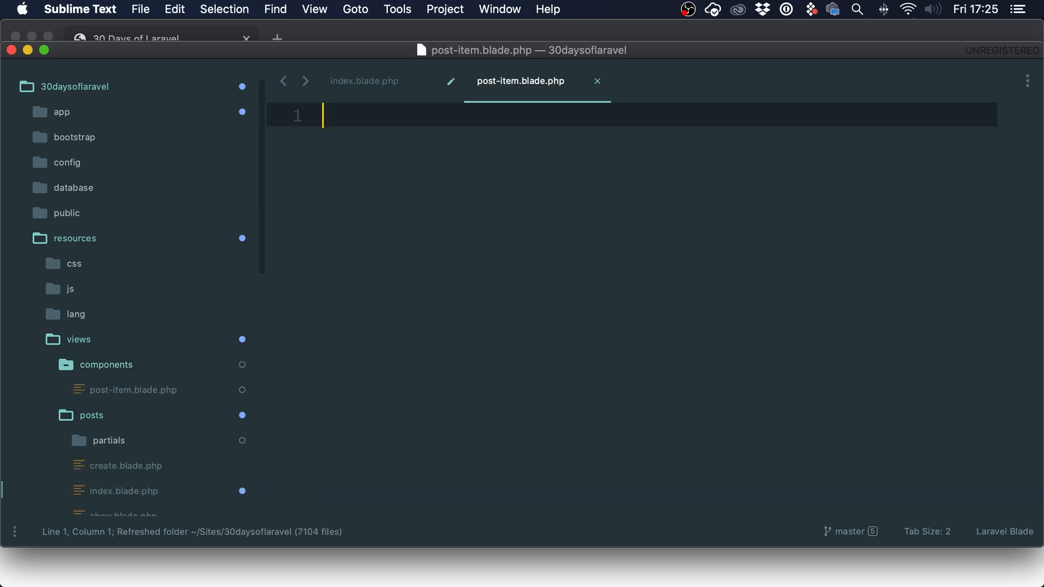
pyautogui.click(364, 82)
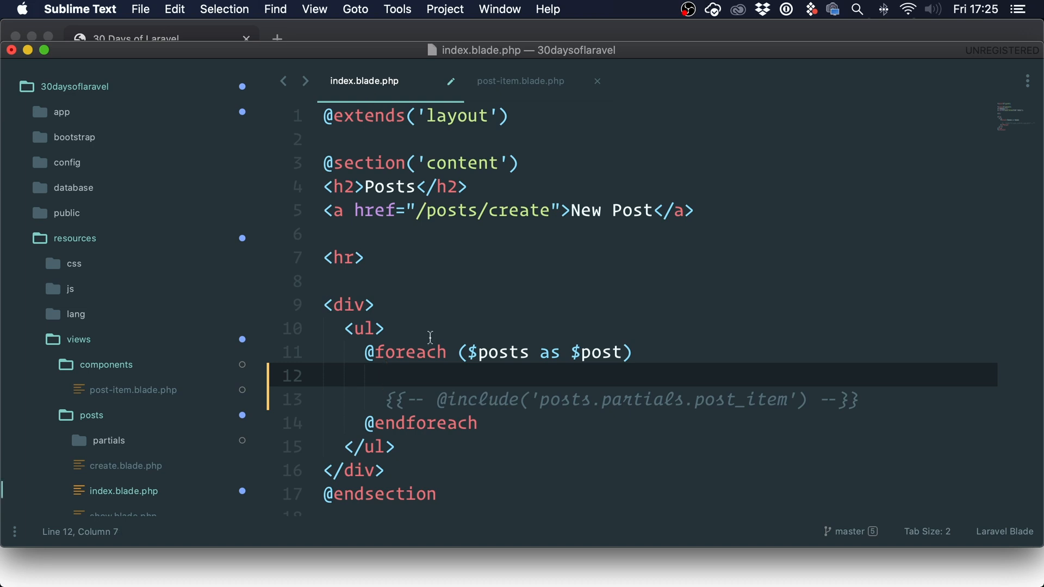
# - Render each post in the loop with <x-post-item></x-post-item> and check the component's link markup
pyautogui.write('<')
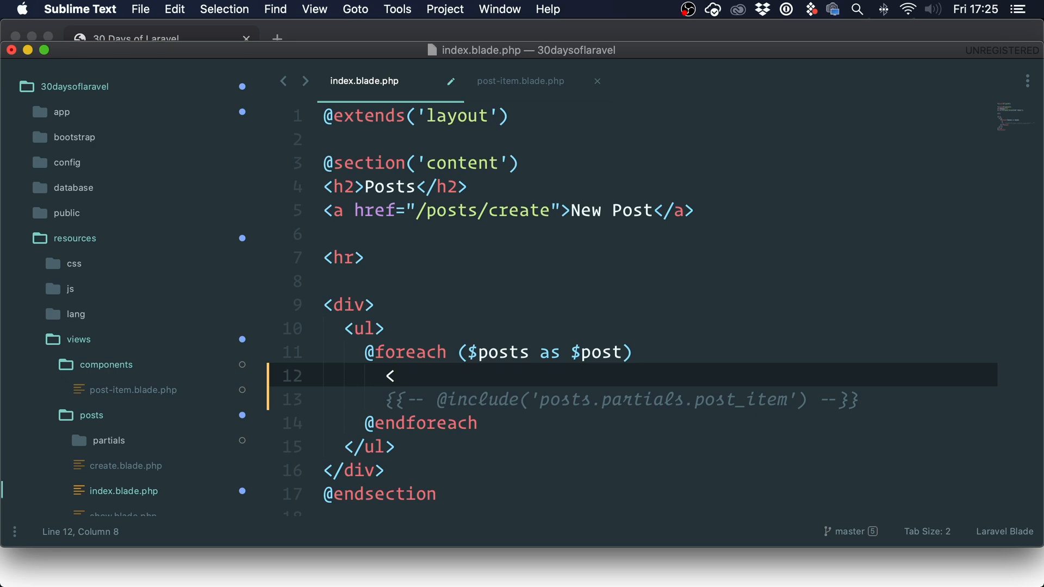
pyautogui.write('x-post-item>')
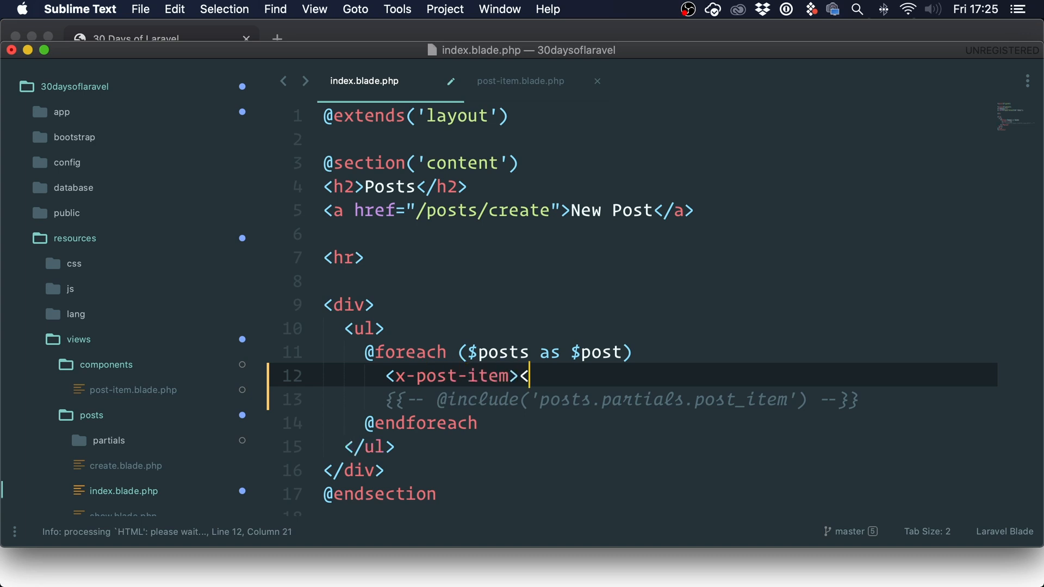
pyautogui.write('</x-post-item>')
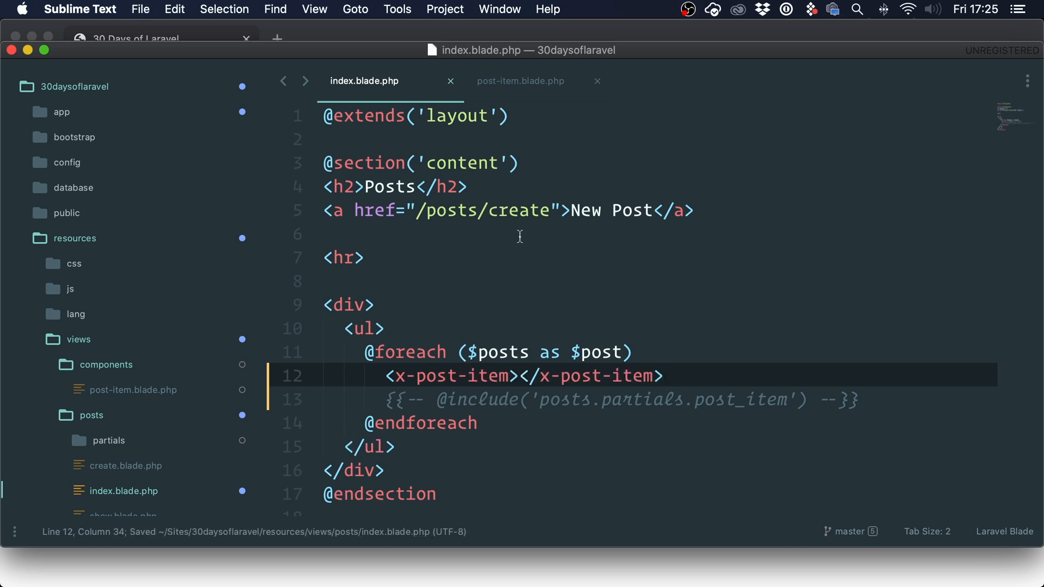
pyautogui.click(662, 375)
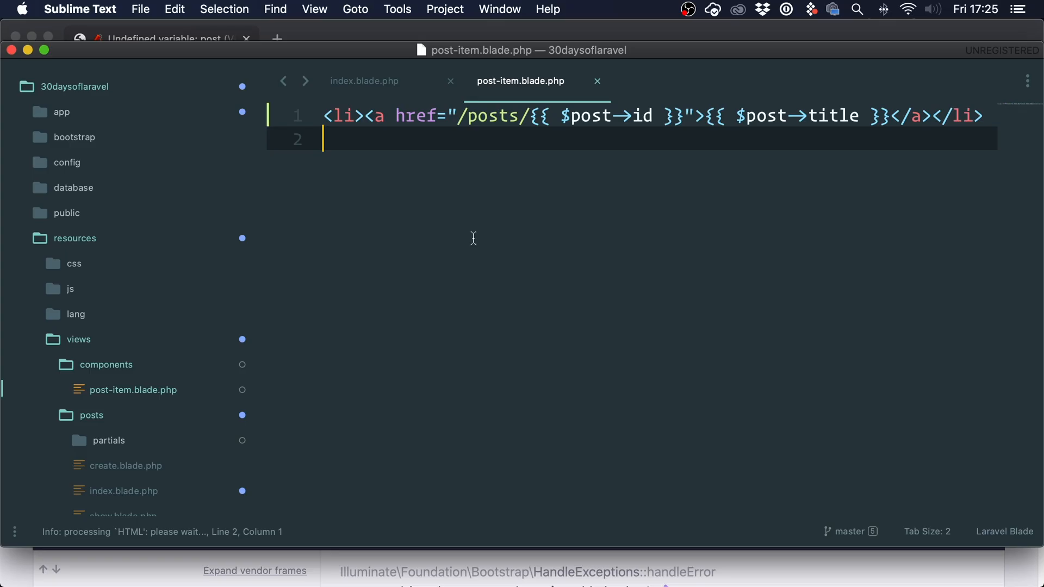
pyautogui.click(363, 80)
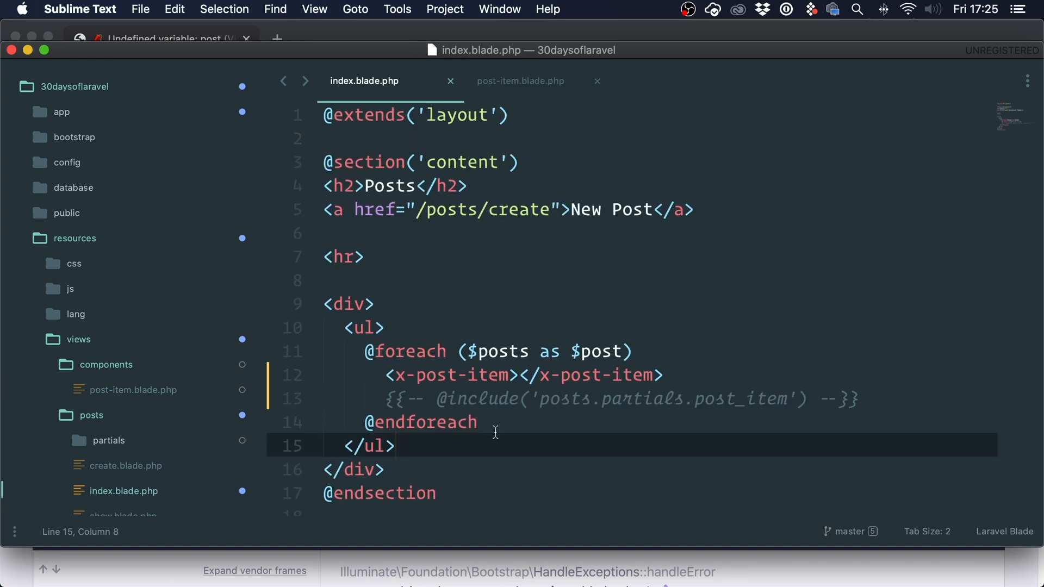
# - Add the bound :post="$post" attribute to the x-post-item tag and save
pyautogui.doubleClick(596, 351)
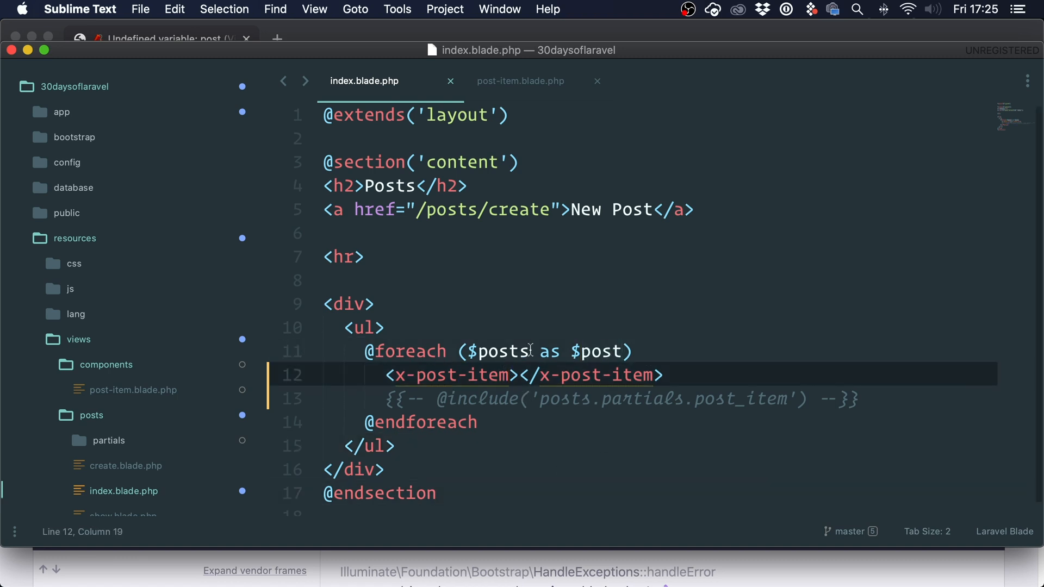
pyautogui.write('post=""')
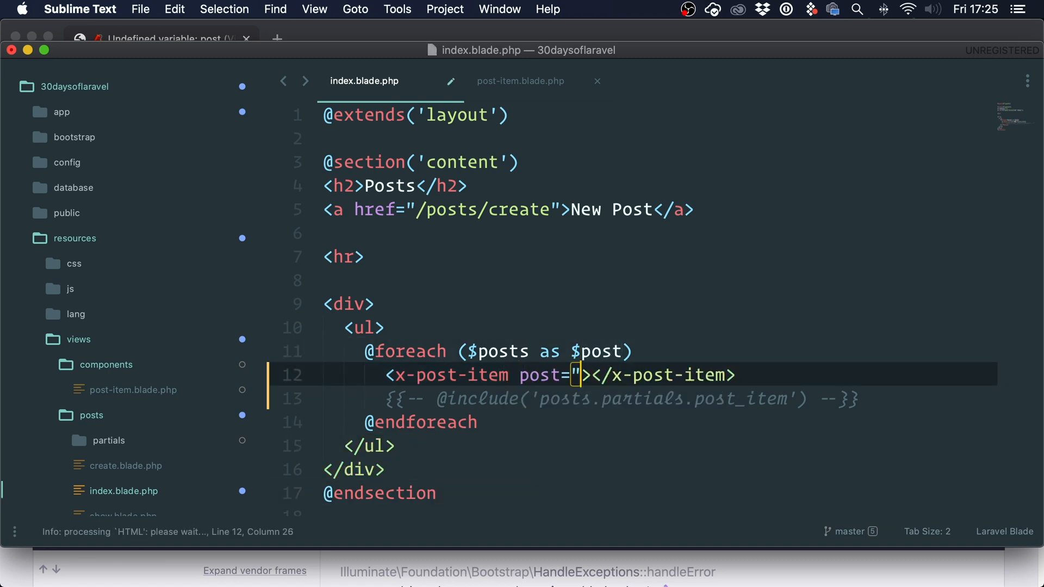
pyautogui.write('$post')
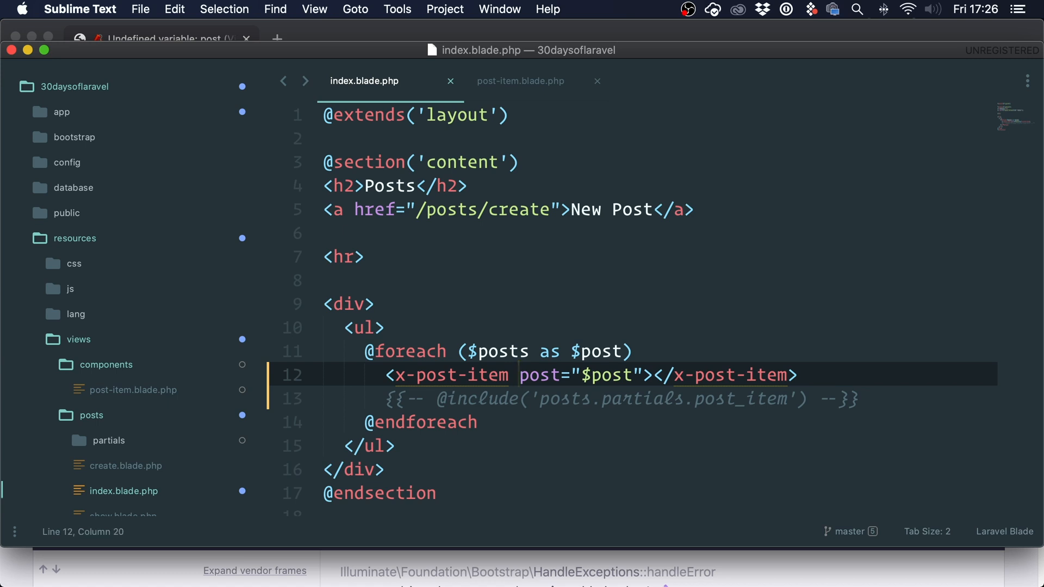
pyautogui.moveTo(520, 375); pyautogui.dragTo(629, 375)
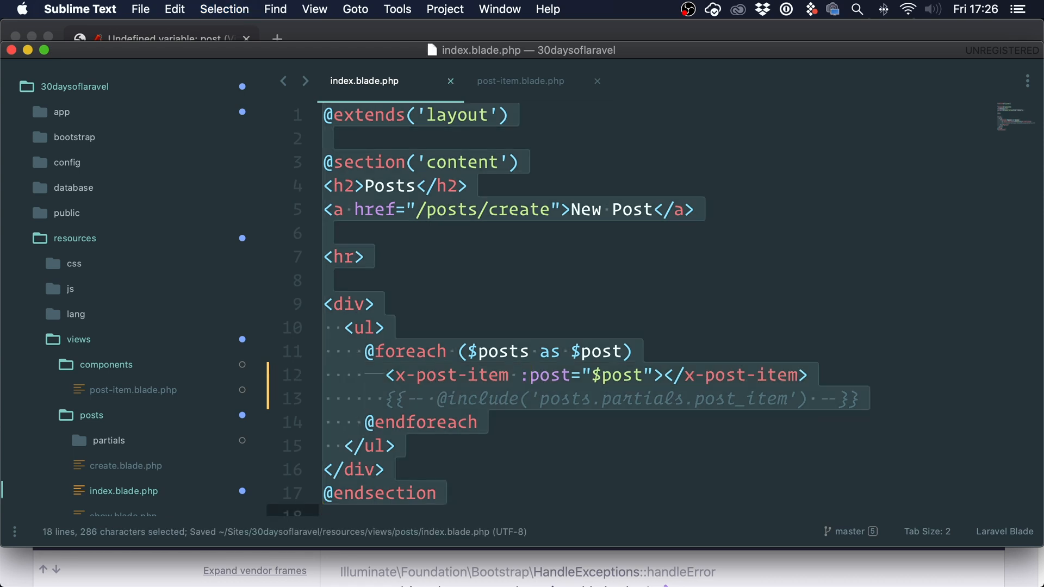
pyautogui.moveTo(520, 476)
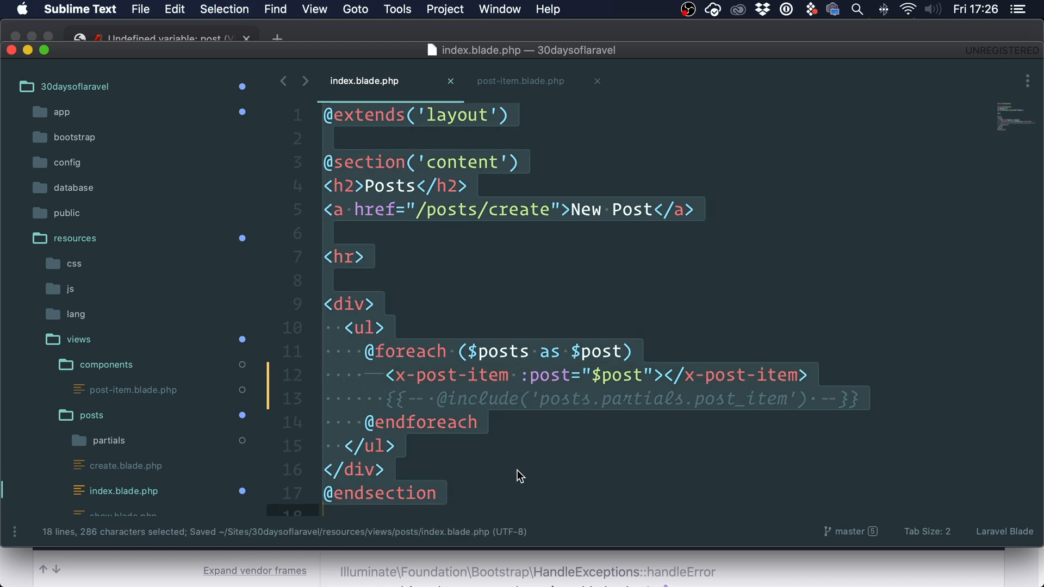
pyautogui.click(528, 363)
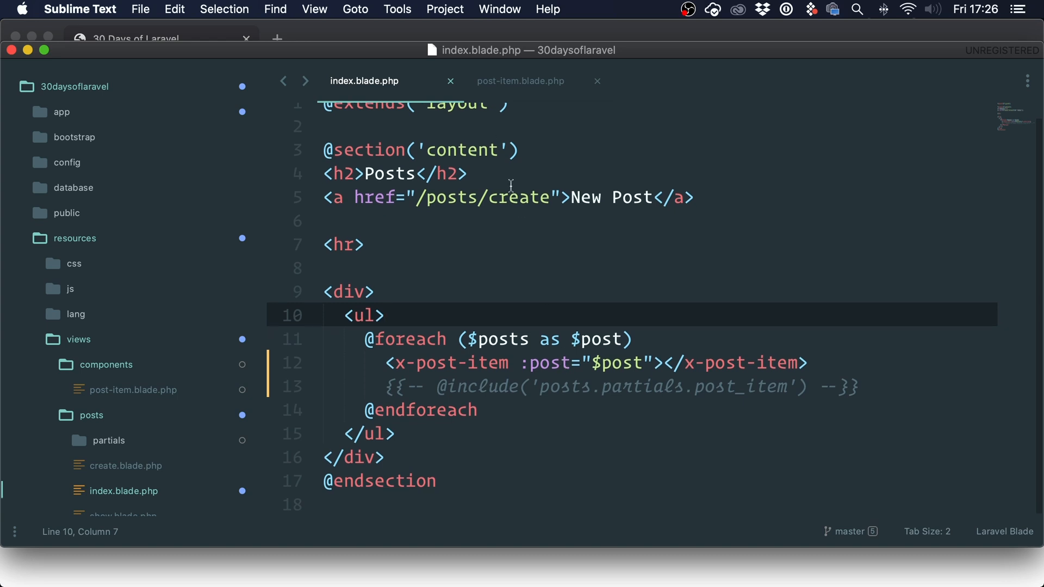
# - Add a color="red" attribute to the x-post-item tag before :post and save
pyautogui.click(528, 363)
pyautogui.write(' :')
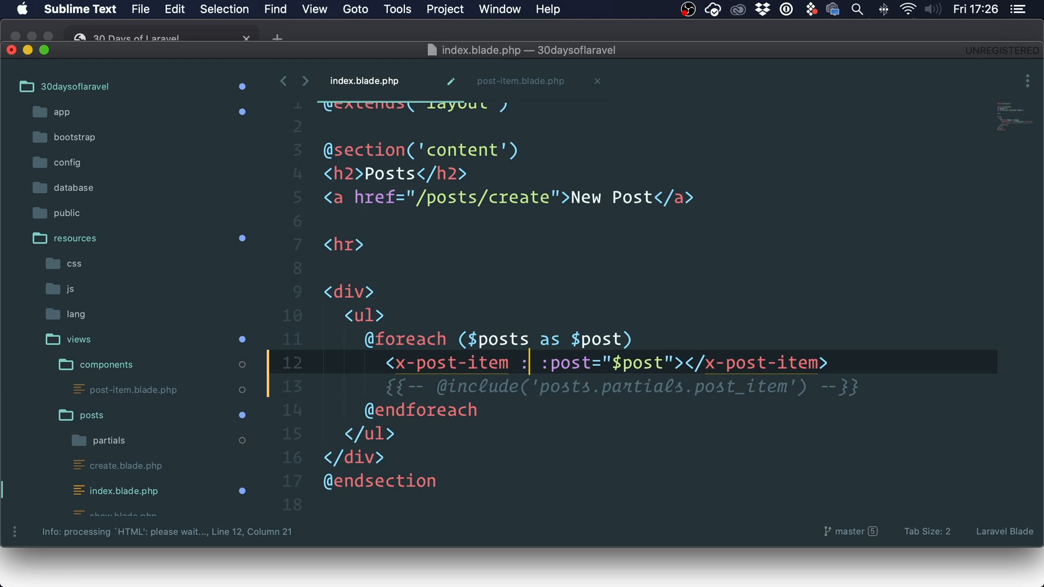
pyautogui.press('backspace')
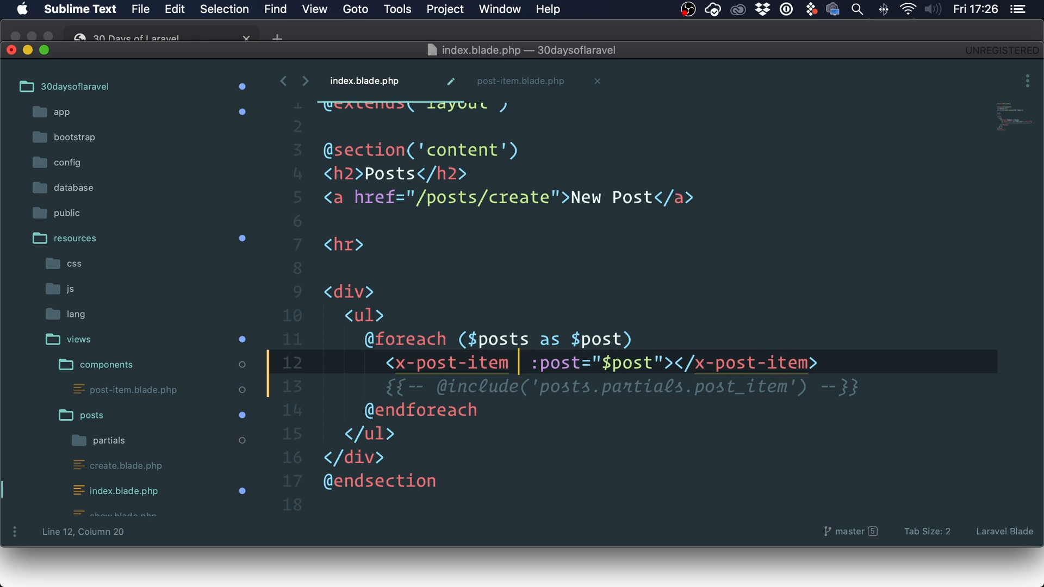
pyautogui.write('color=""')
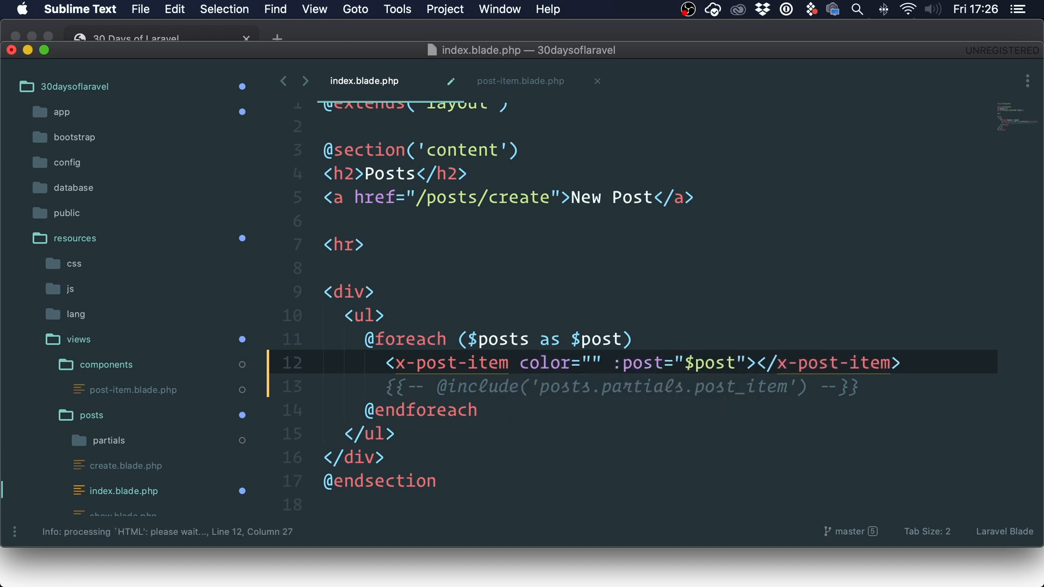
pyautogui.write('red')
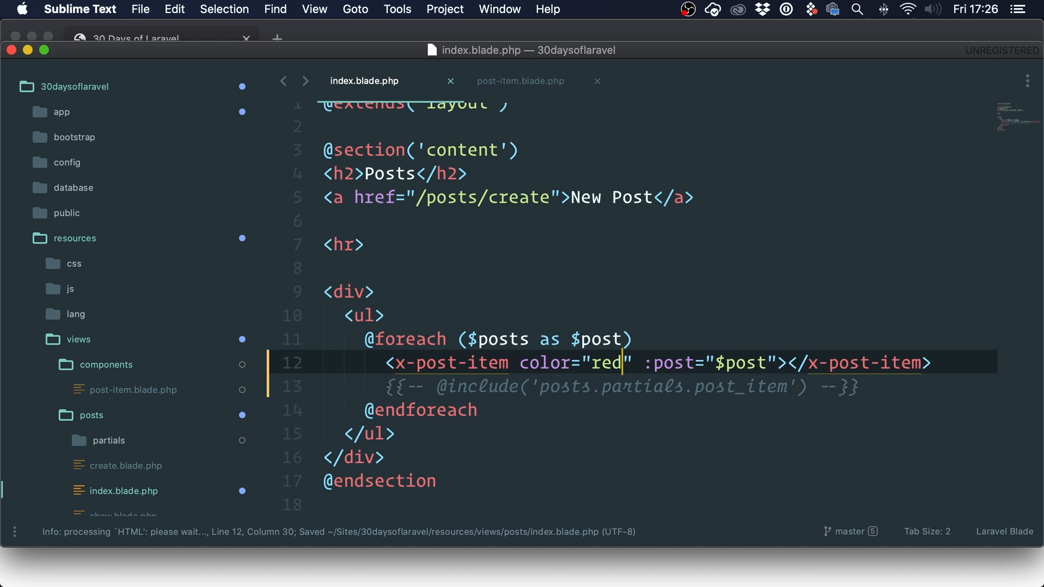
pyautogui.click(521, 81)
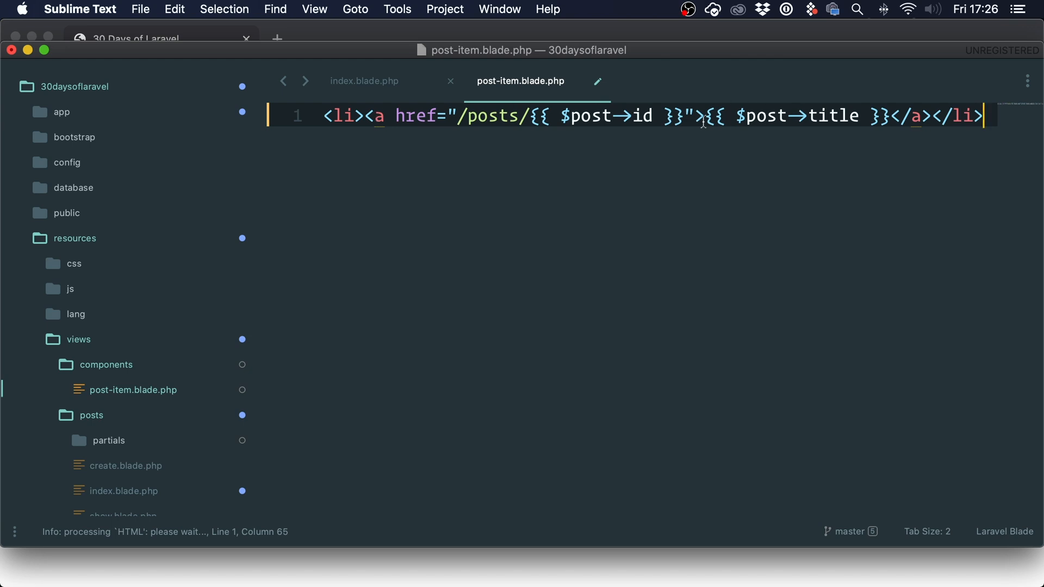
# - Style the component link with color {{ $color }} and remove color="red" from the index tag
pyautogui.write('style="color"')
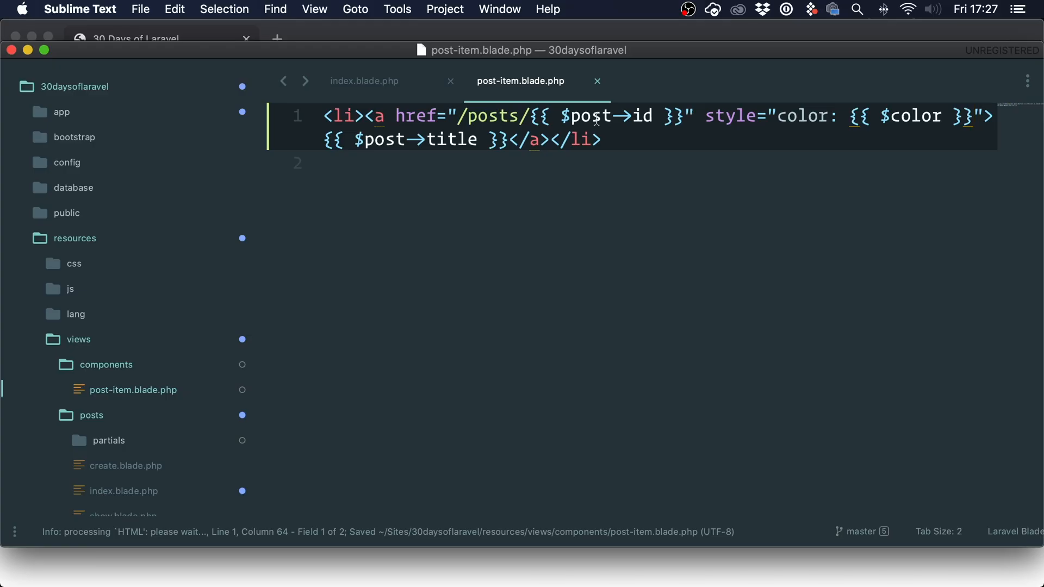
pyautogui.click(364, 80)
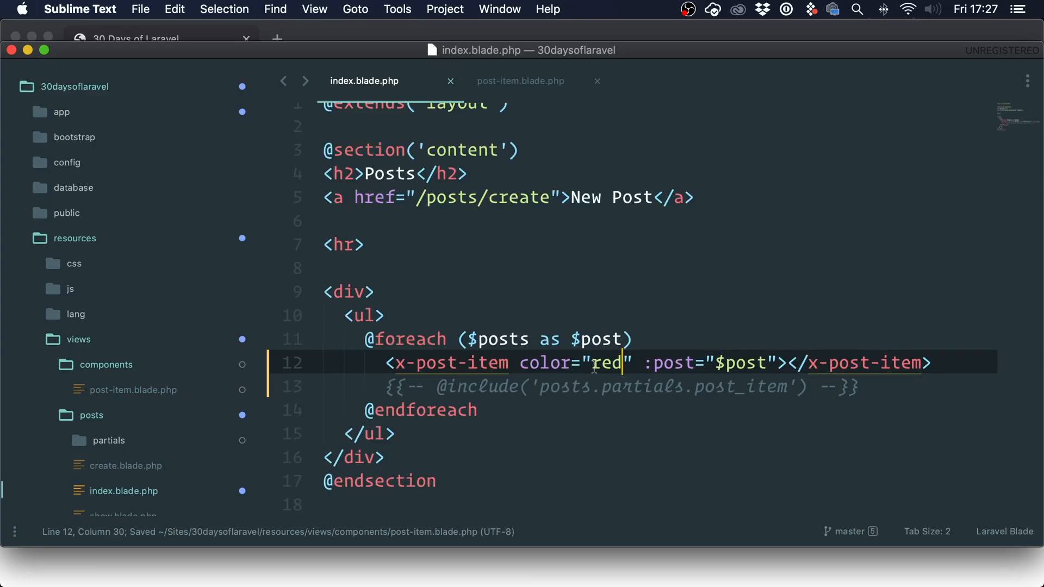
pyautogui.doubleClick(574, 363)
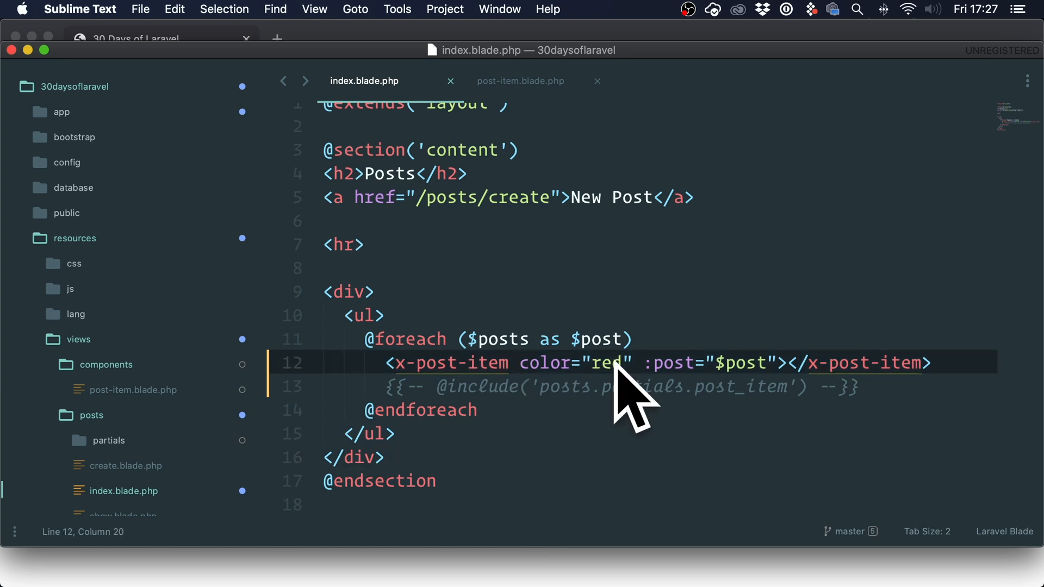
pyautogui.moveTo(683, 410)
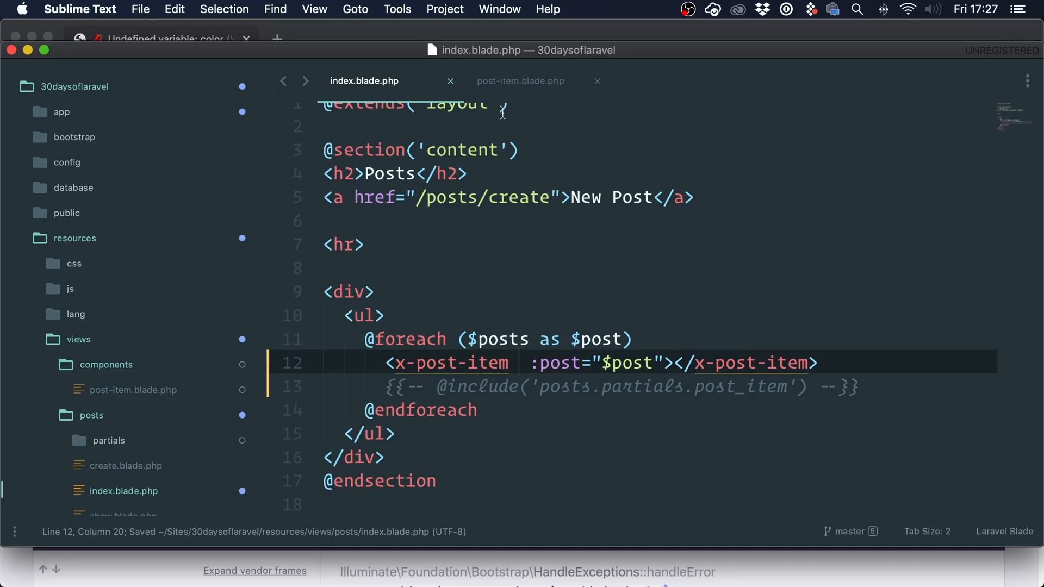
pyautogui.click(520, 80)
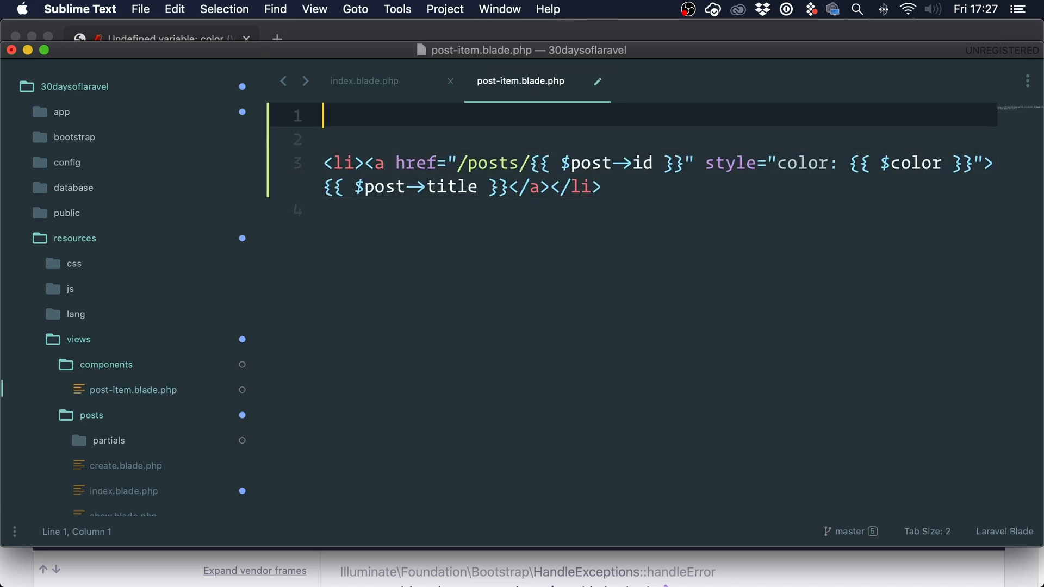
pyautogui.write('@props')
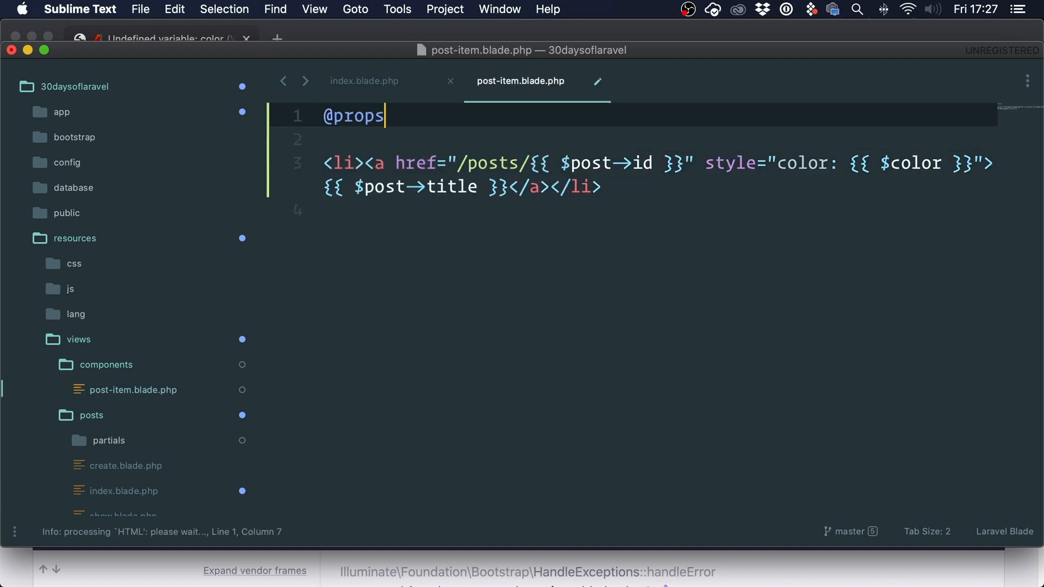
pyautogui.write("(['']）")
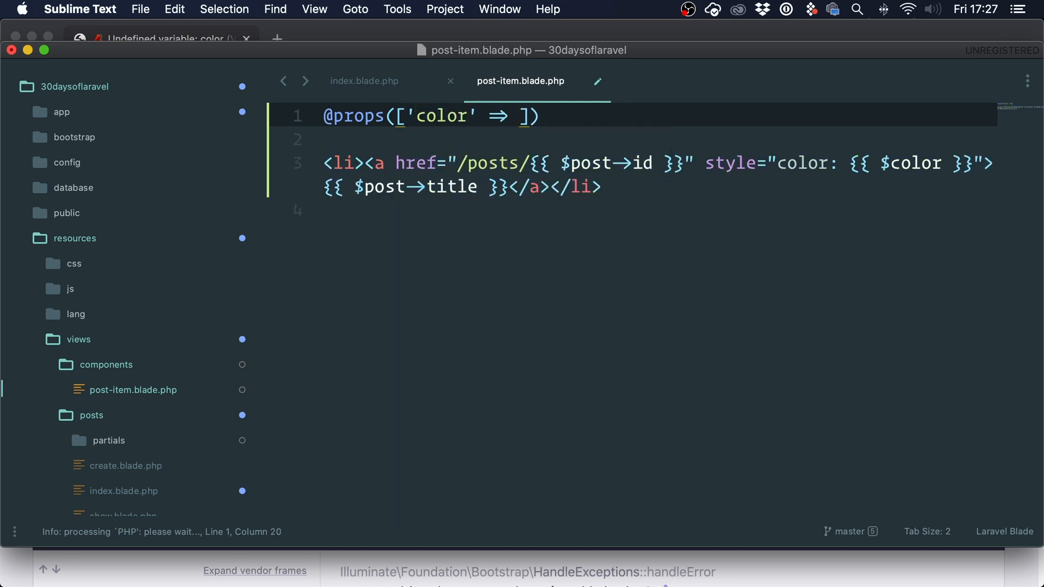
pyautogui.write("'red'")
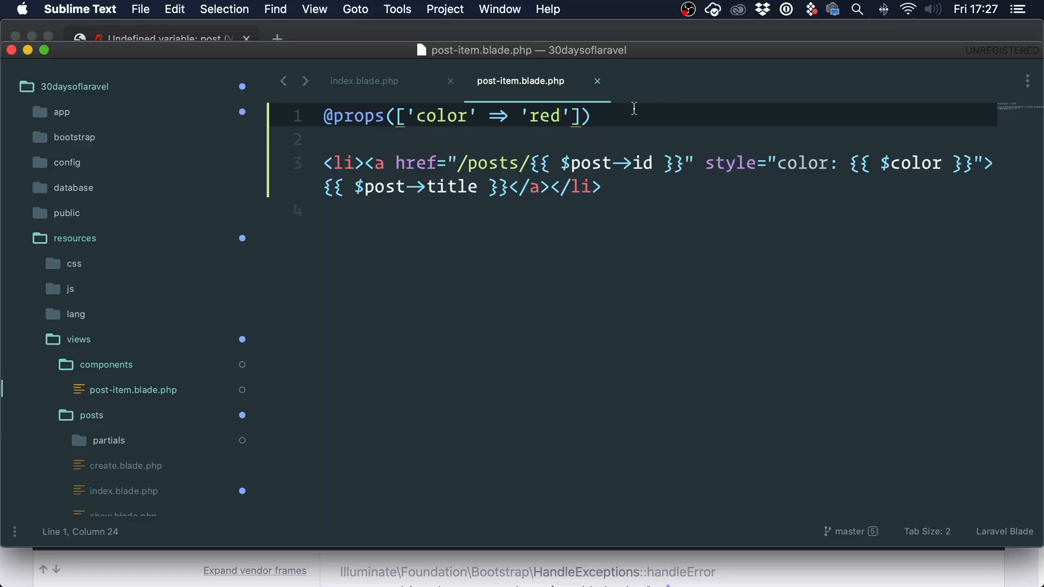
pyautogui.write(", 'post")
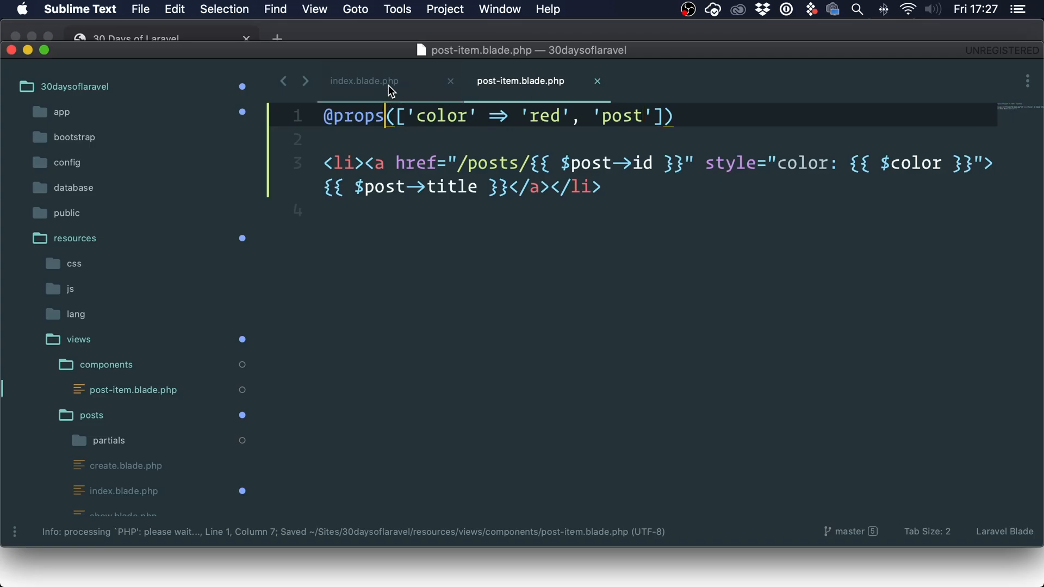
pyautogui.click(546, 116)
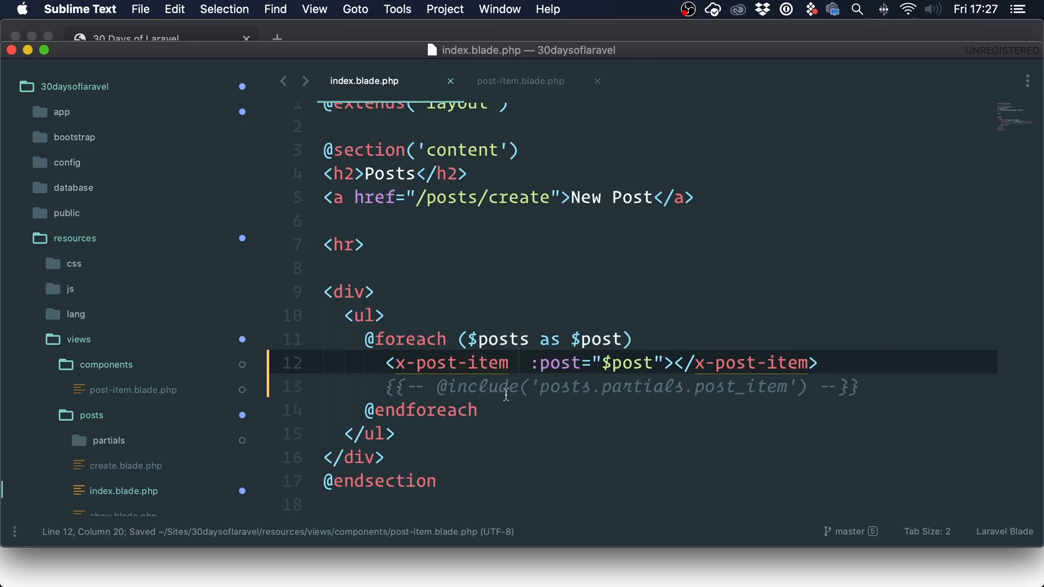
pyautogui.write('c')
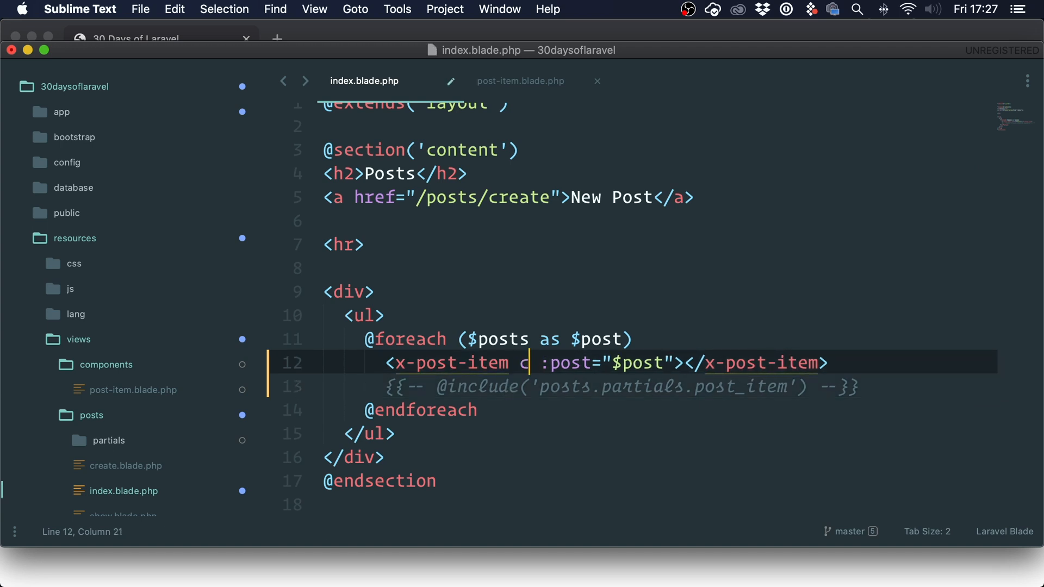
pyautogui.write('olor="red"')
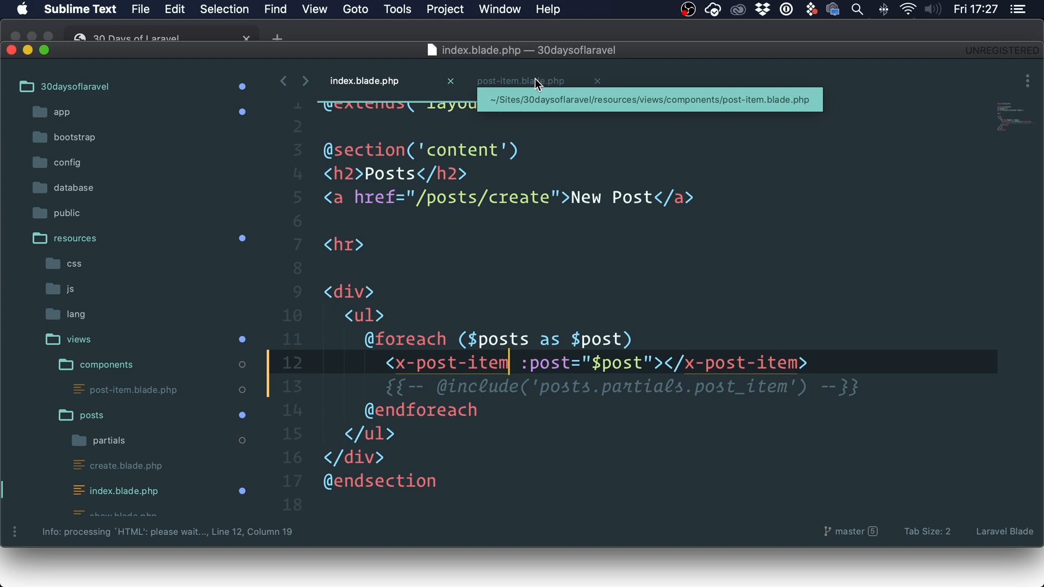
pyautogui.click(521, 81)
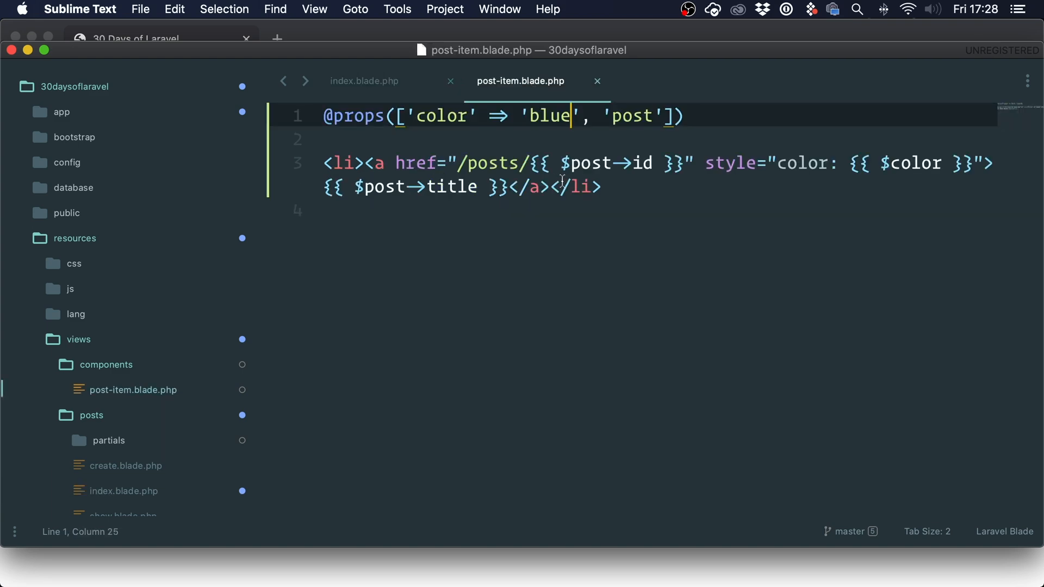